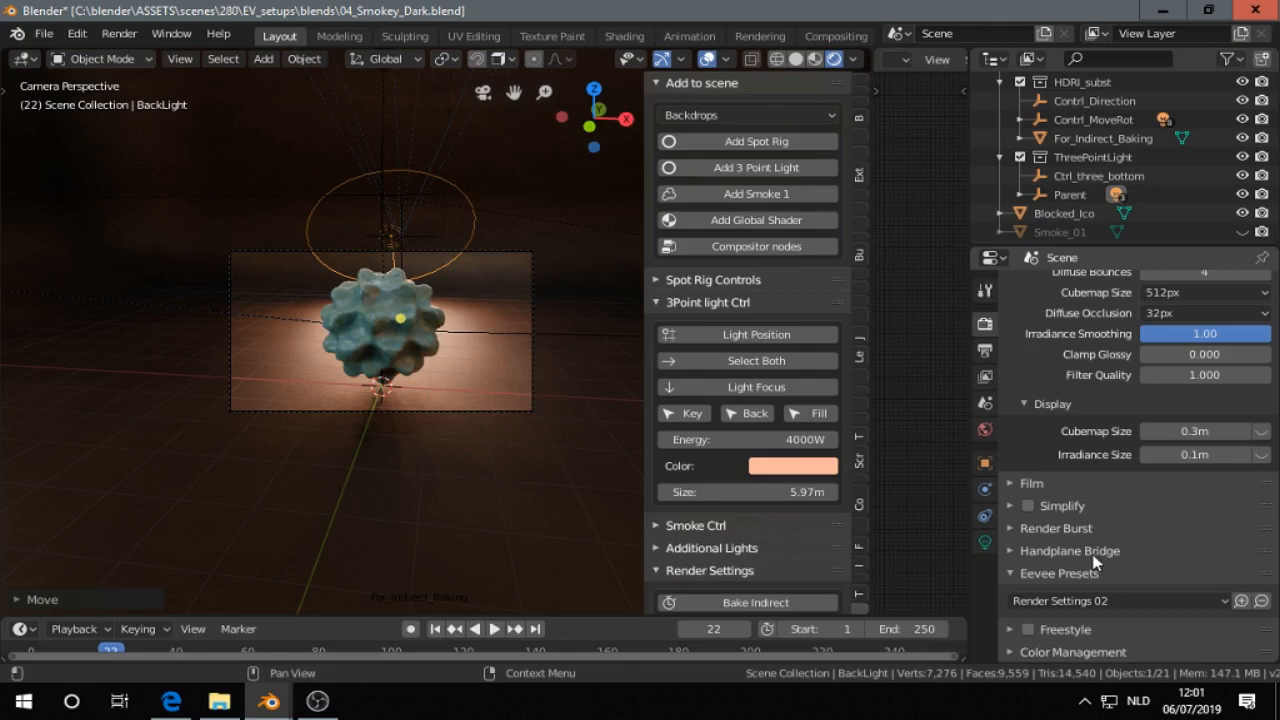
mouse_move(1028, 584)
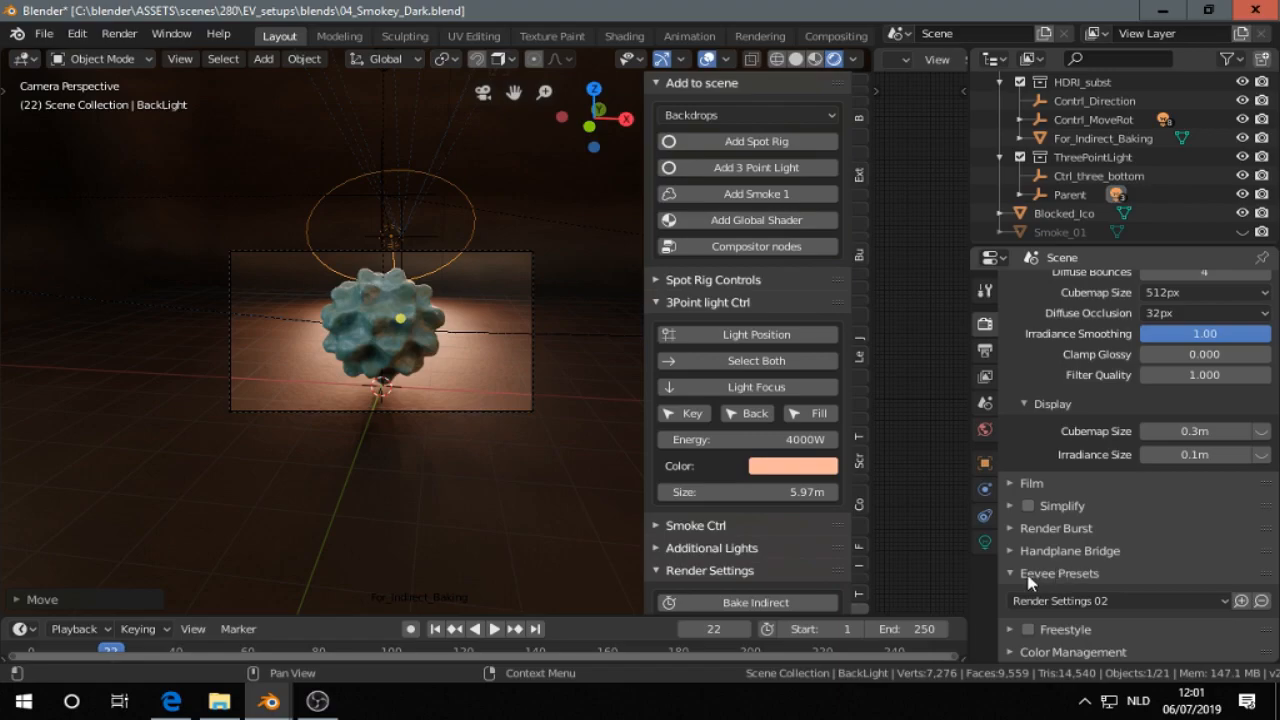
Switch from the blenderartists Eevee Presets thread to the danielenger/Eevee-Presets GitHub repository
left_click(162, 698)
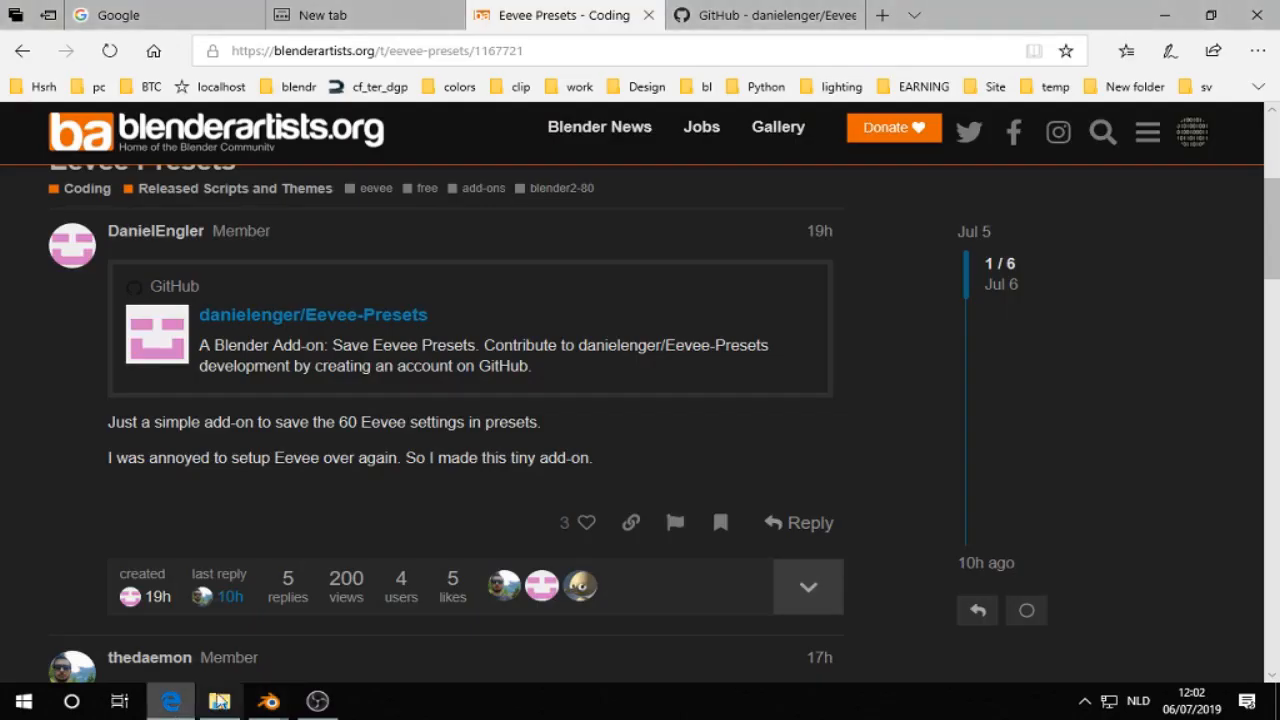
mouse_move(232, 298)
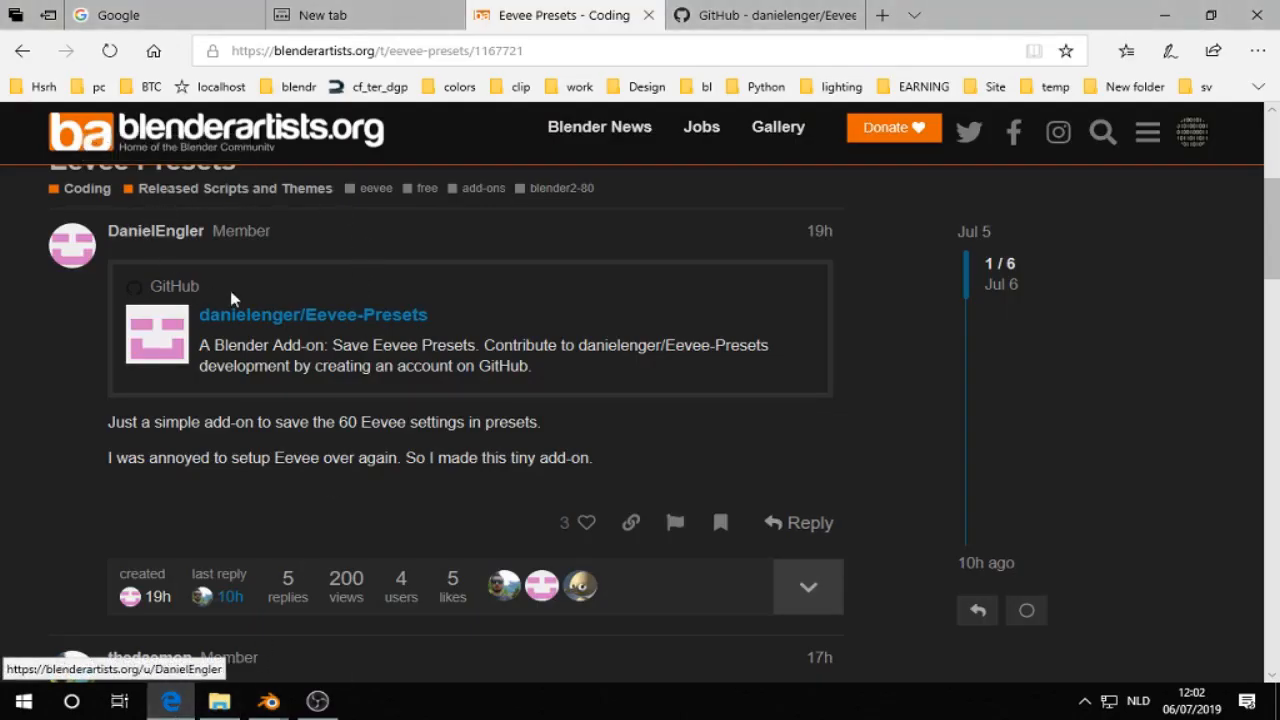
mouse_move(404, 168)
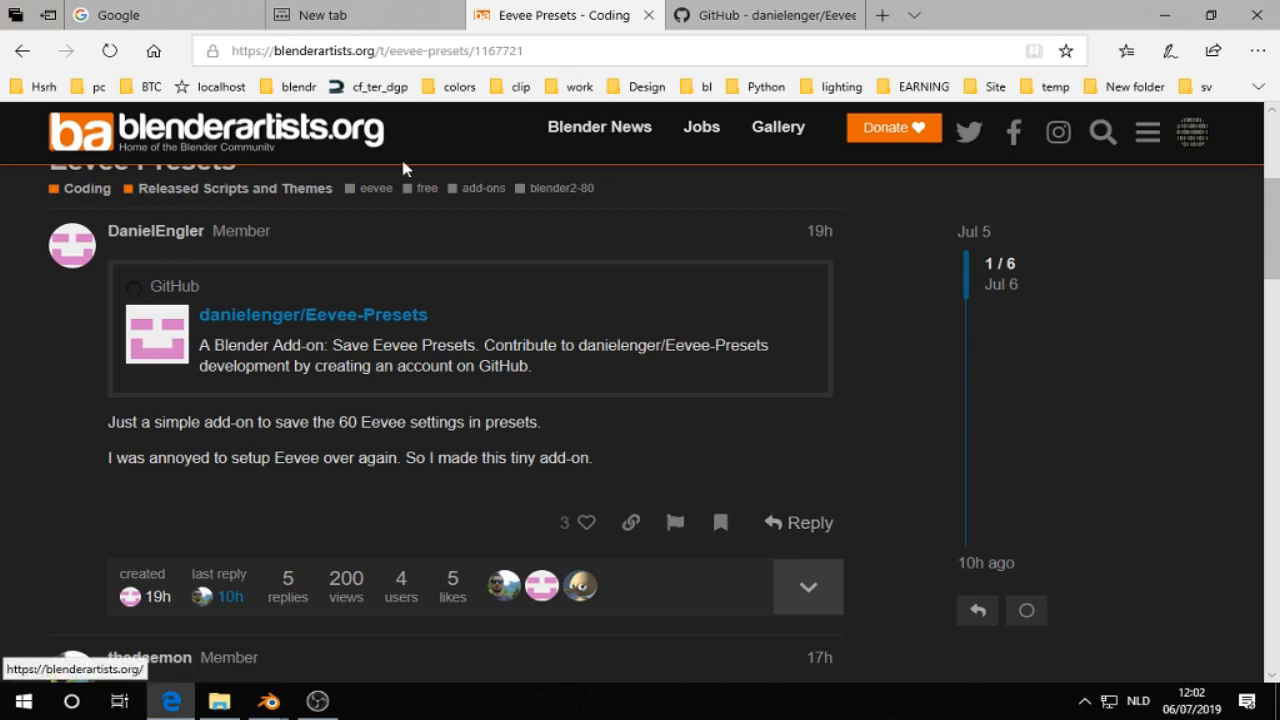
left_click(764, 16)
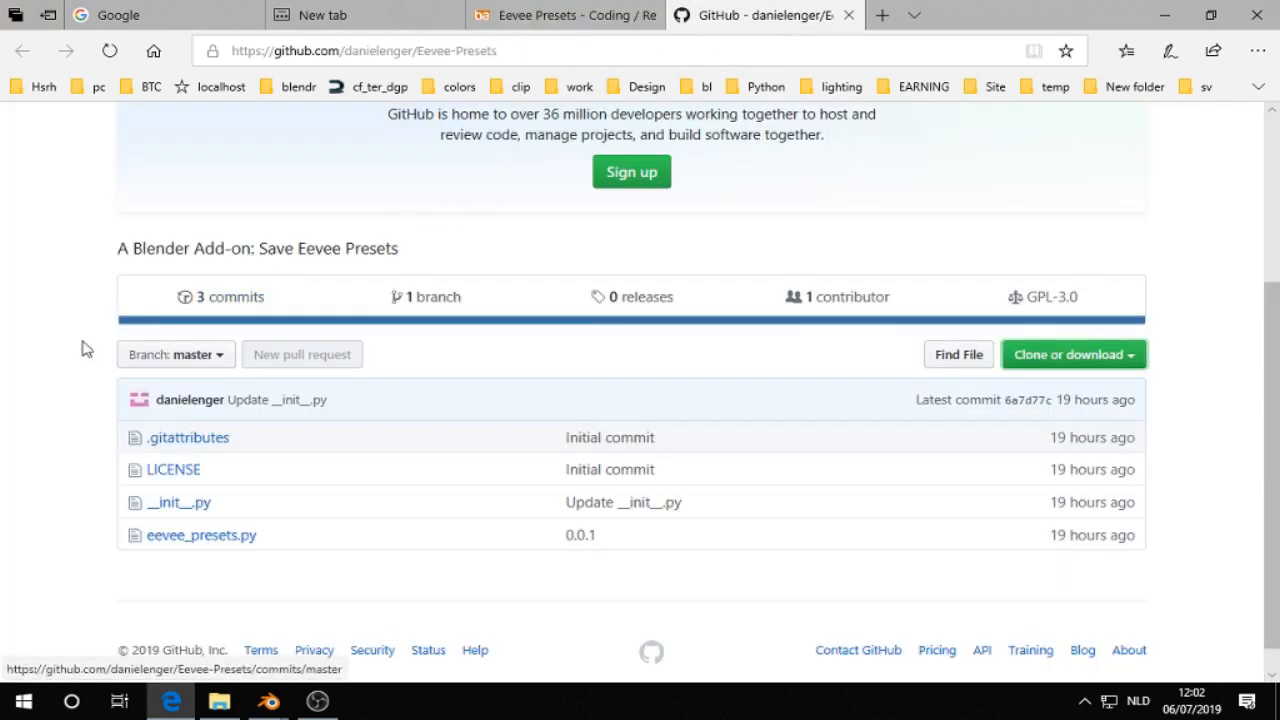
mouse_move(114, 482)
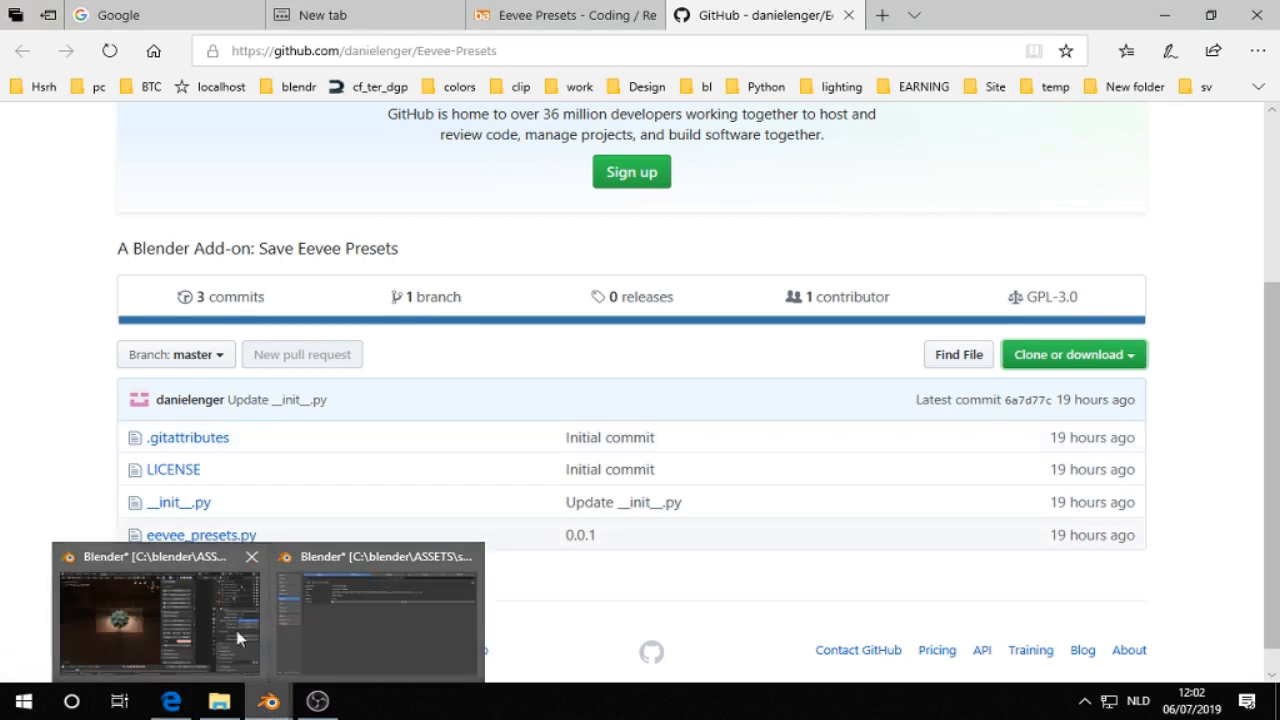
Bring Blender back and look over the Eevee sampling, ambient occlusion and bloom settings
left_click(160, 620)
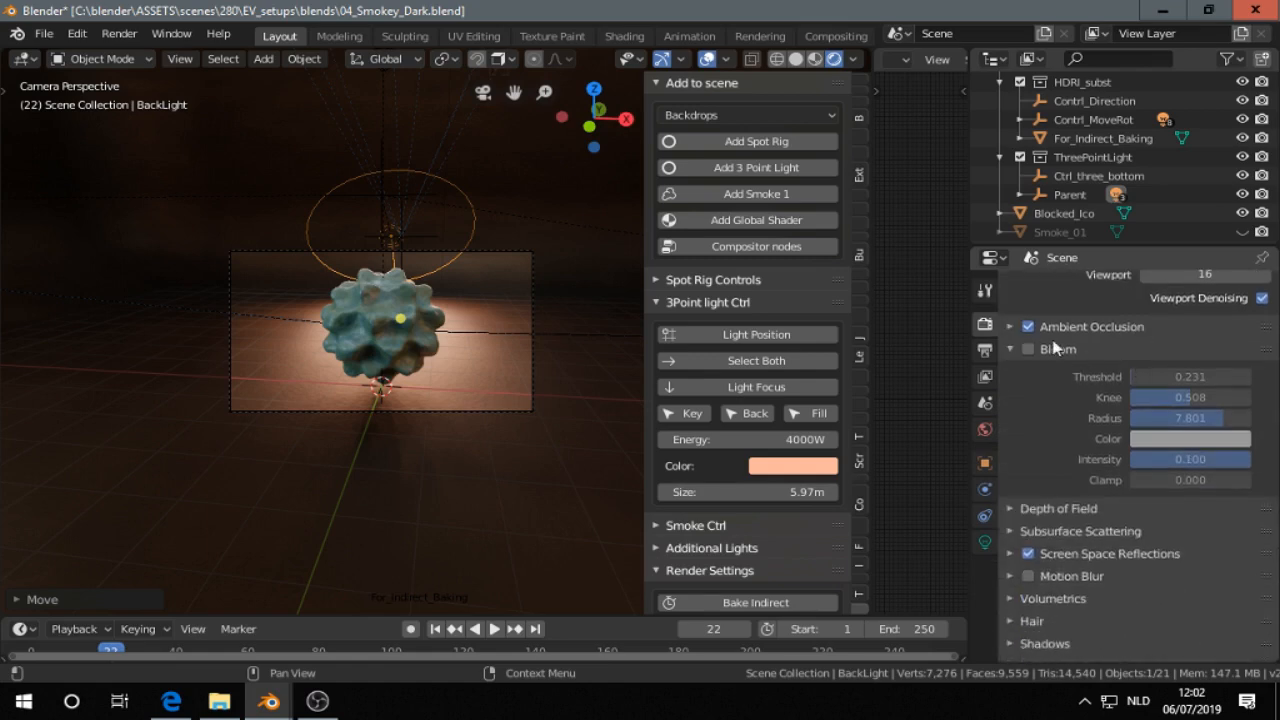
scroll("down", 3)
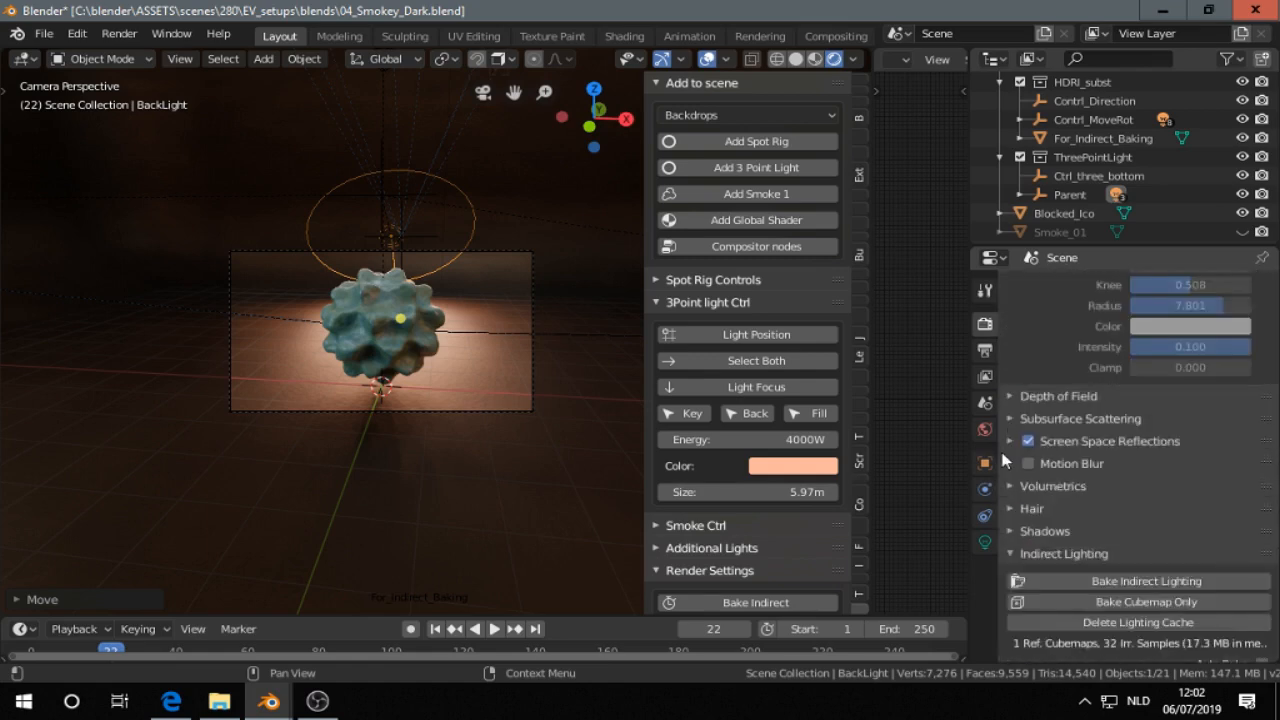
scroll("down", 3)
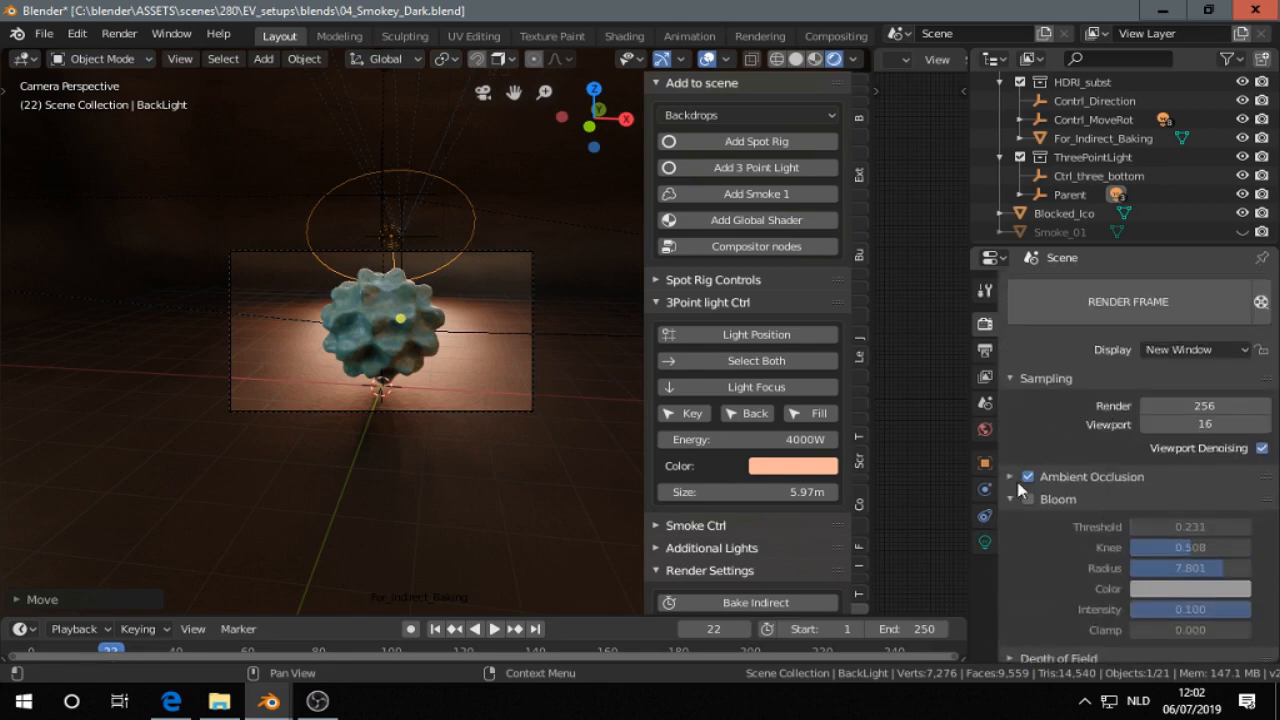
Set ambient occlusion distance 0.6 m, factor 0.40, trace precision 0.600 and bloom threshold 0.800, radius 6.500
left_click(1016, 476)
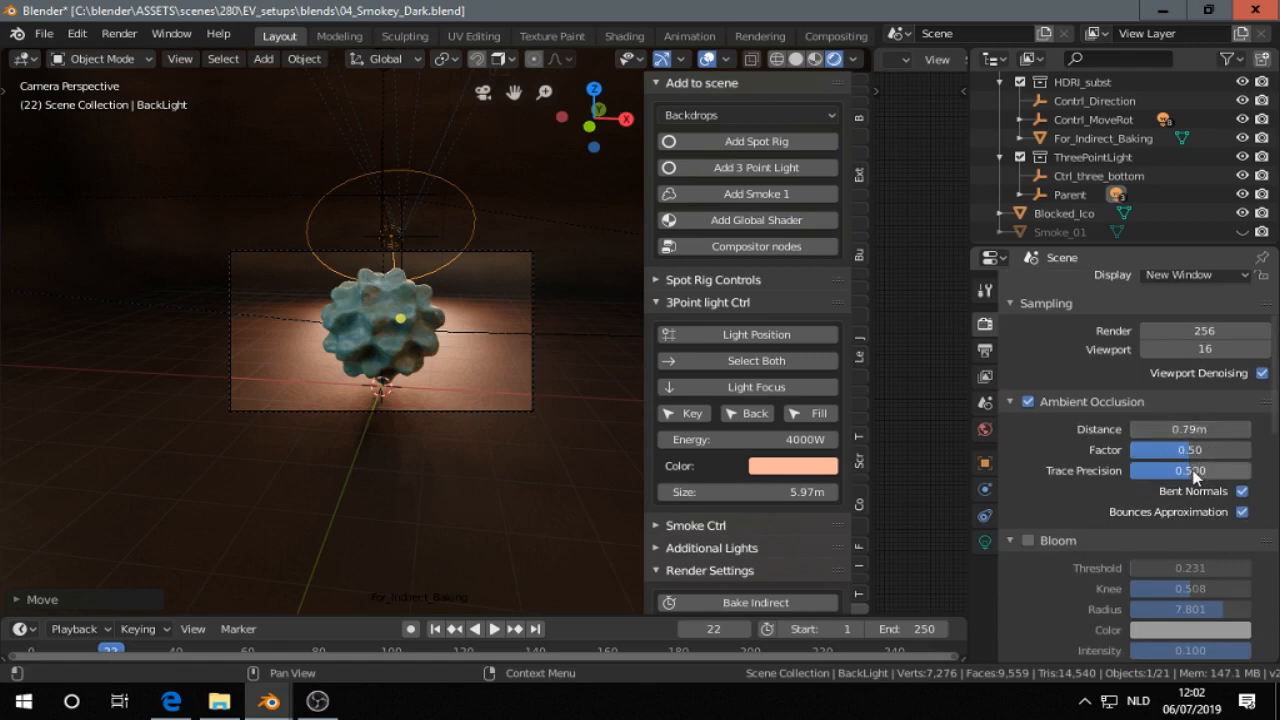
scroll("down", 3)
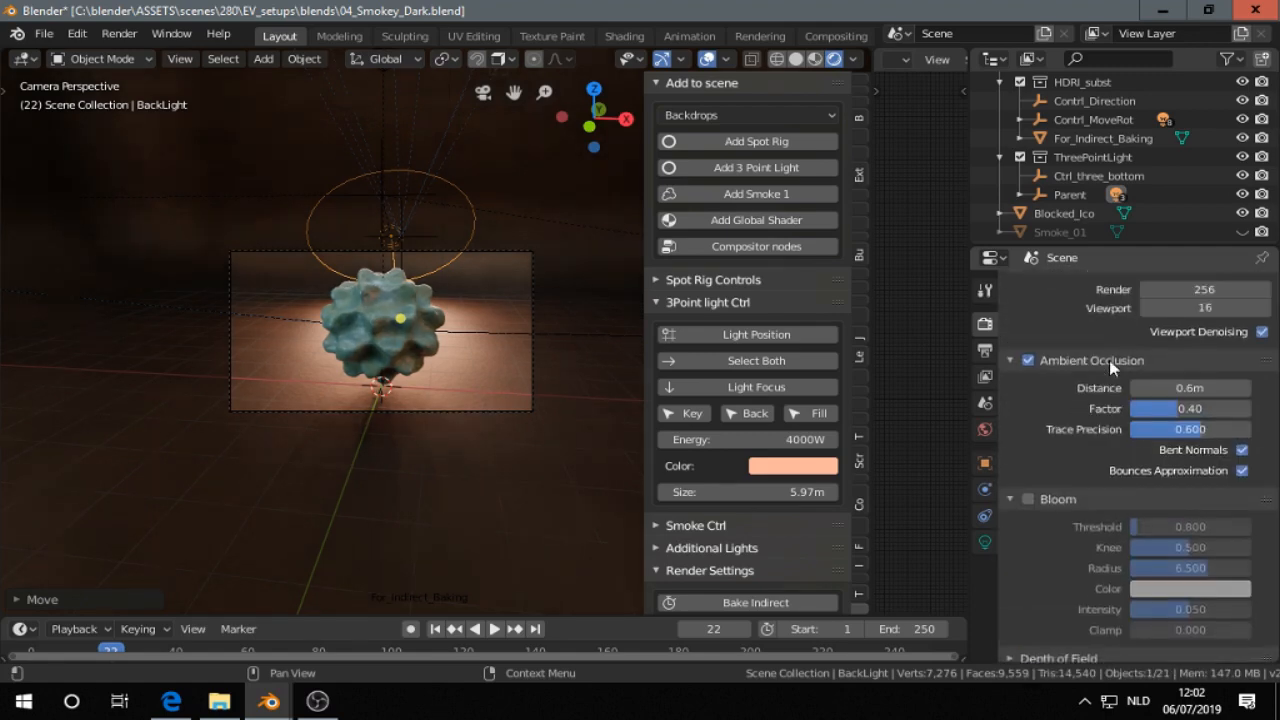
mouse_move(1168, 444)
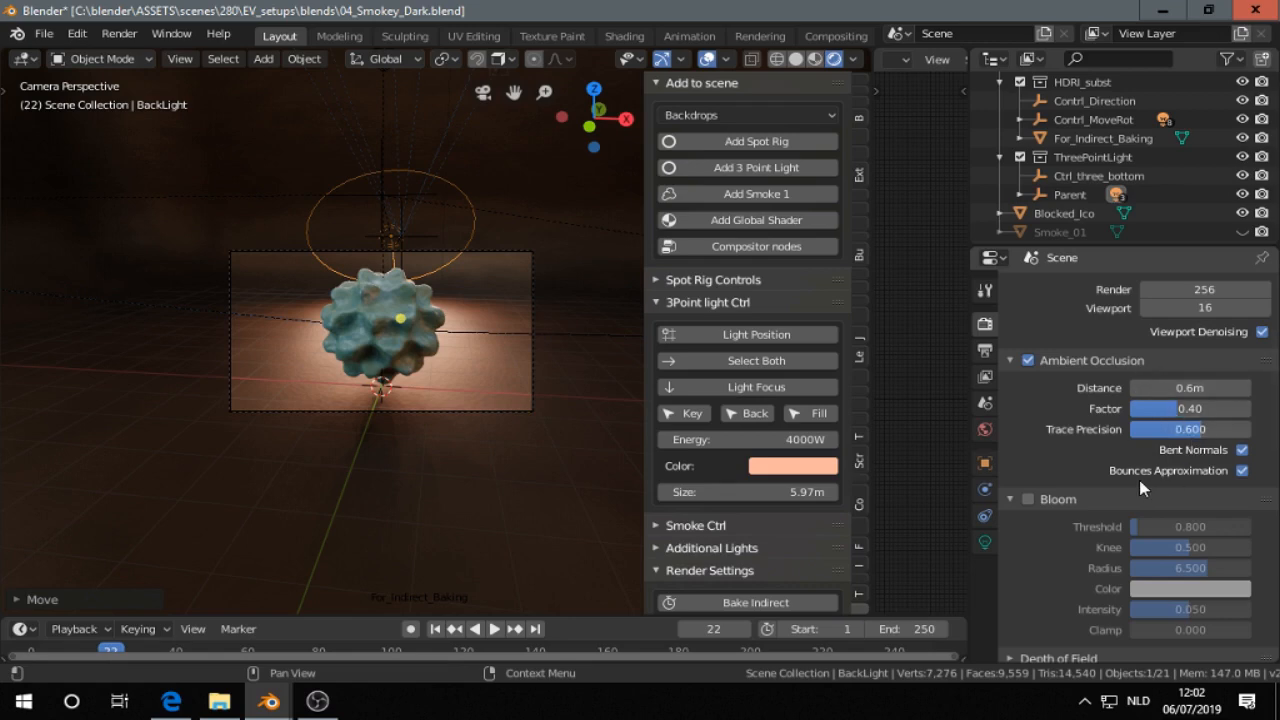
mouse_move(1210, 440)
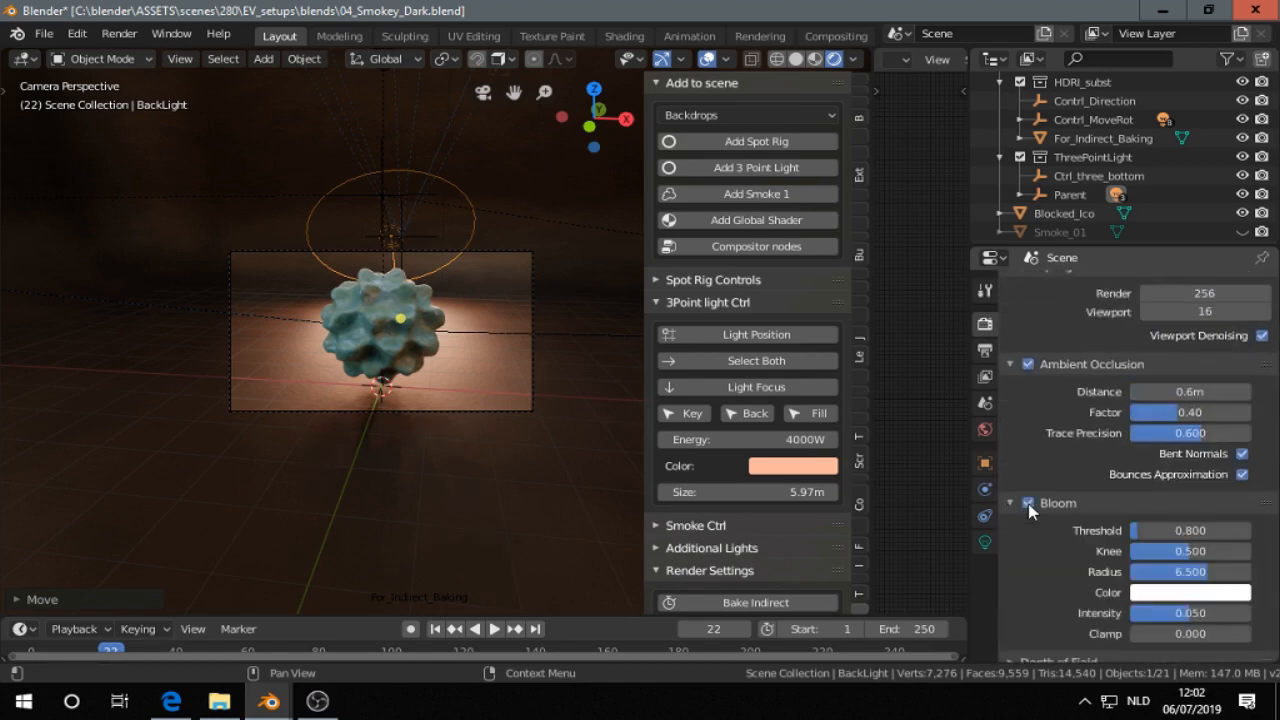
mouse_move(1188, 620)
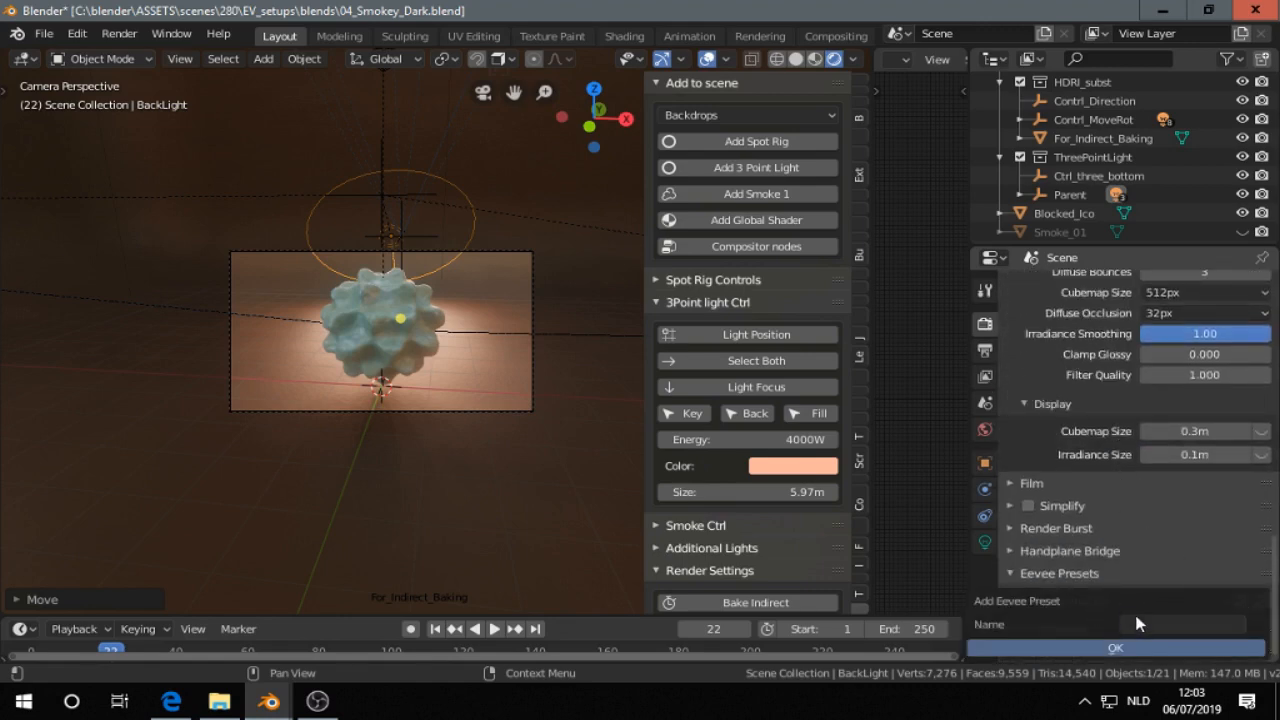
Enable Bloom and save the current Eevee settings as preset 'Render Settings 01'
type("bla")
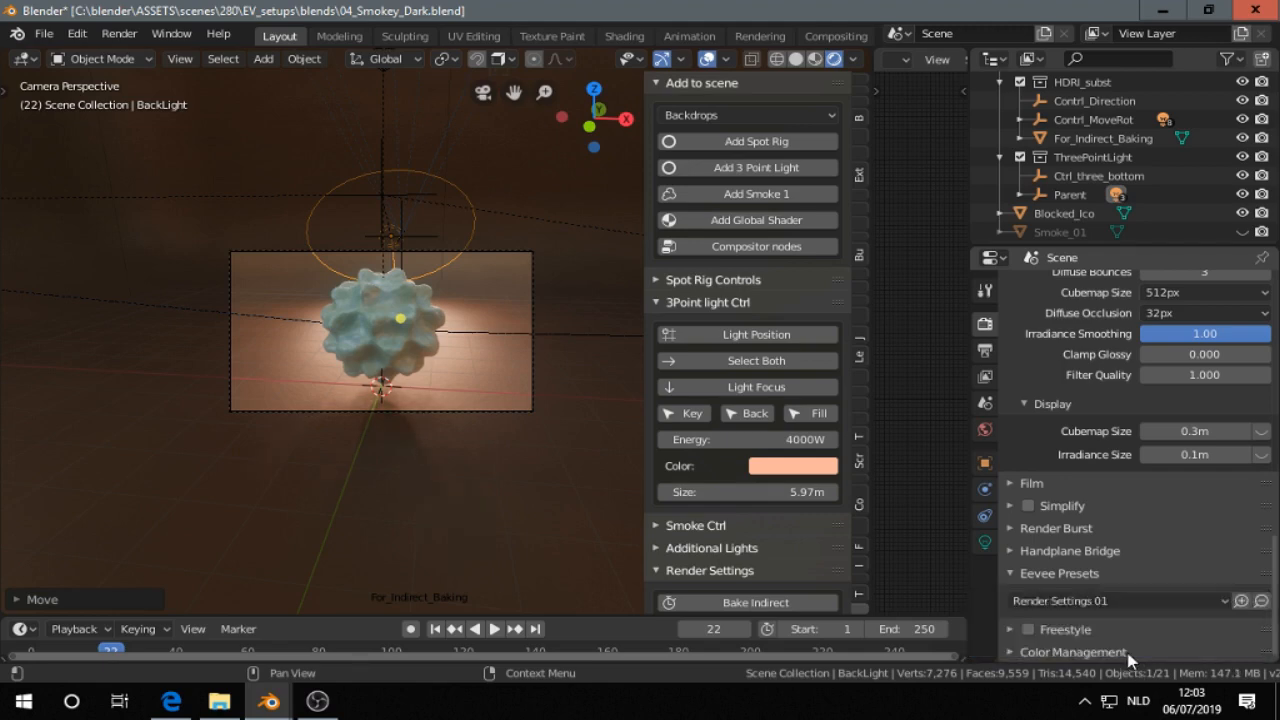
Check Bloom appears in the Eevee Presets list and apply Render Settings 01 to the scene
left_click(1116, 600)
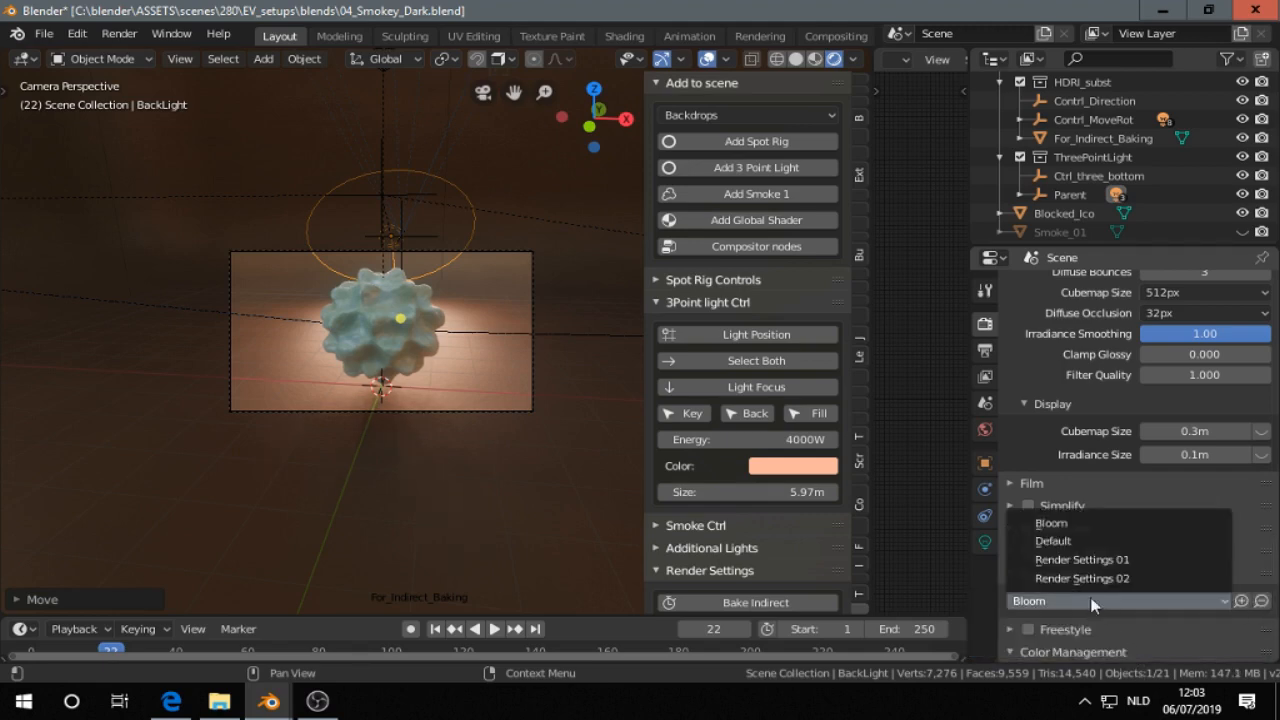
left_click(1082, 560)
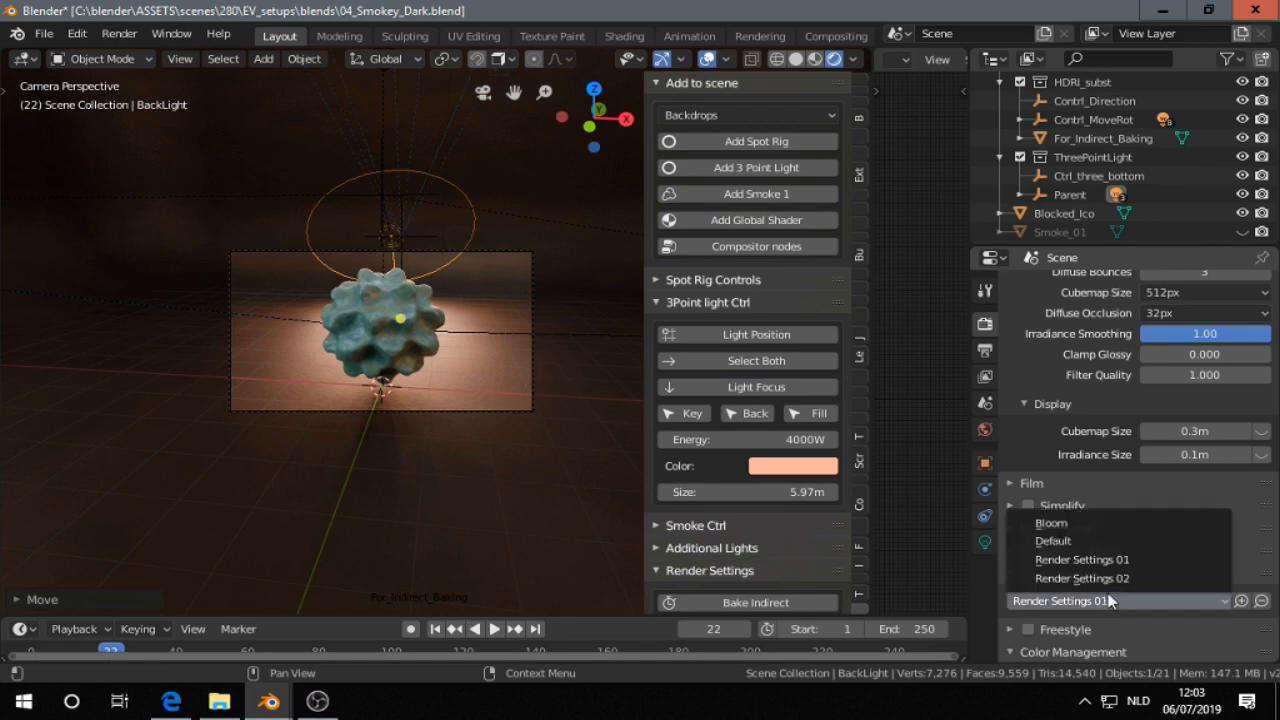